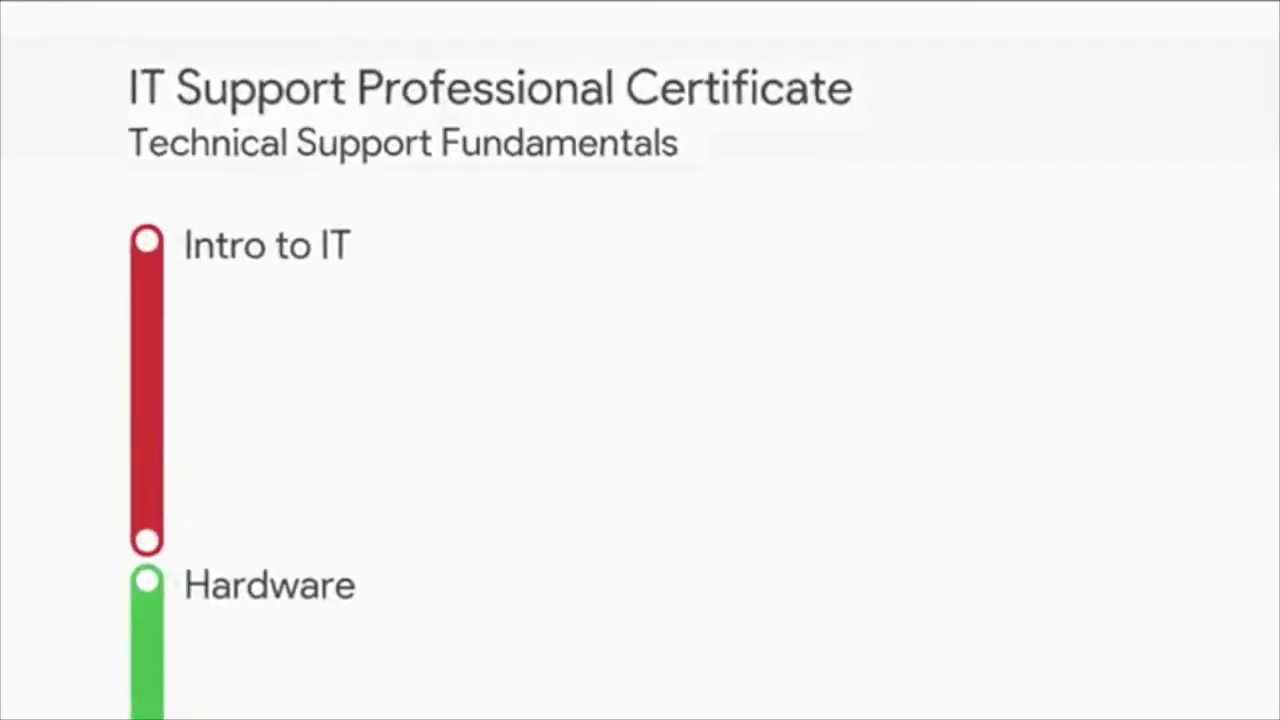
{"action": "scroll", "scroll_direction": "down", "scroll_amount": 3}
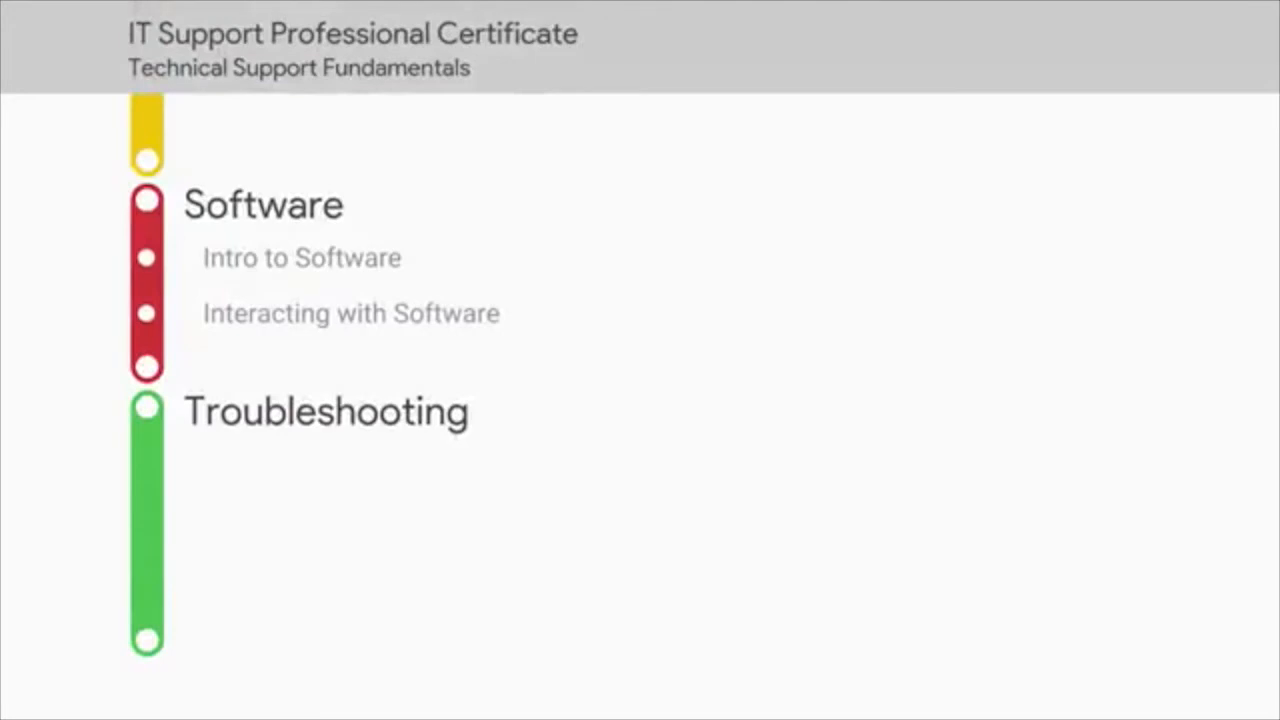